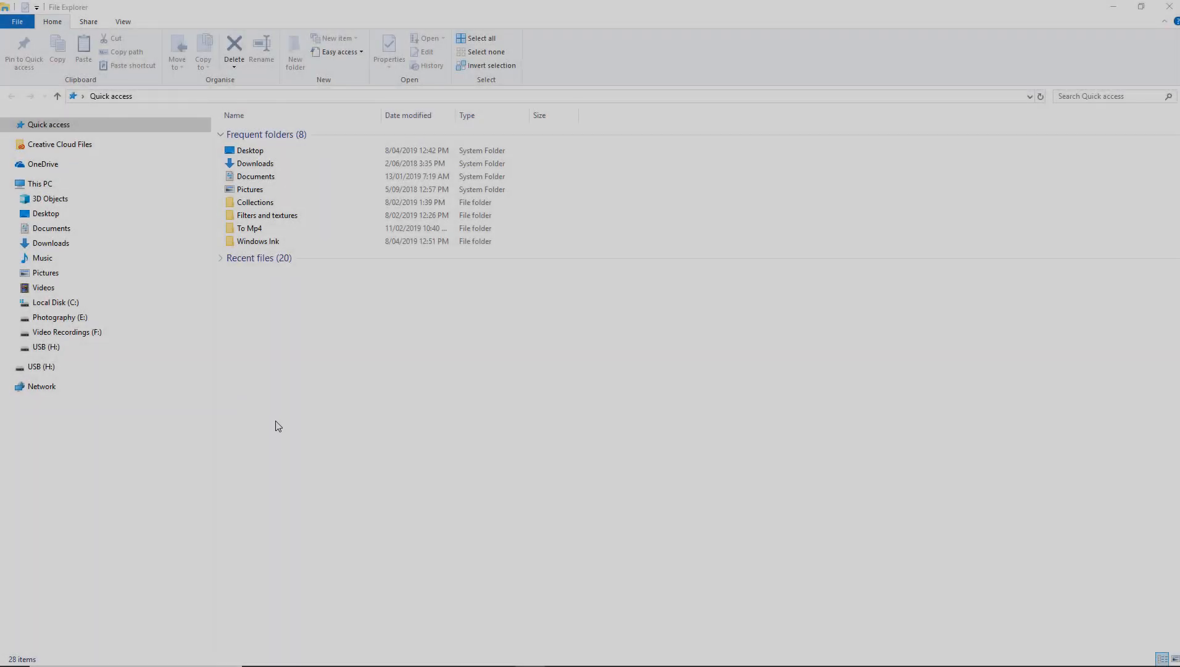
pyautogui.moveTo(273, 438)
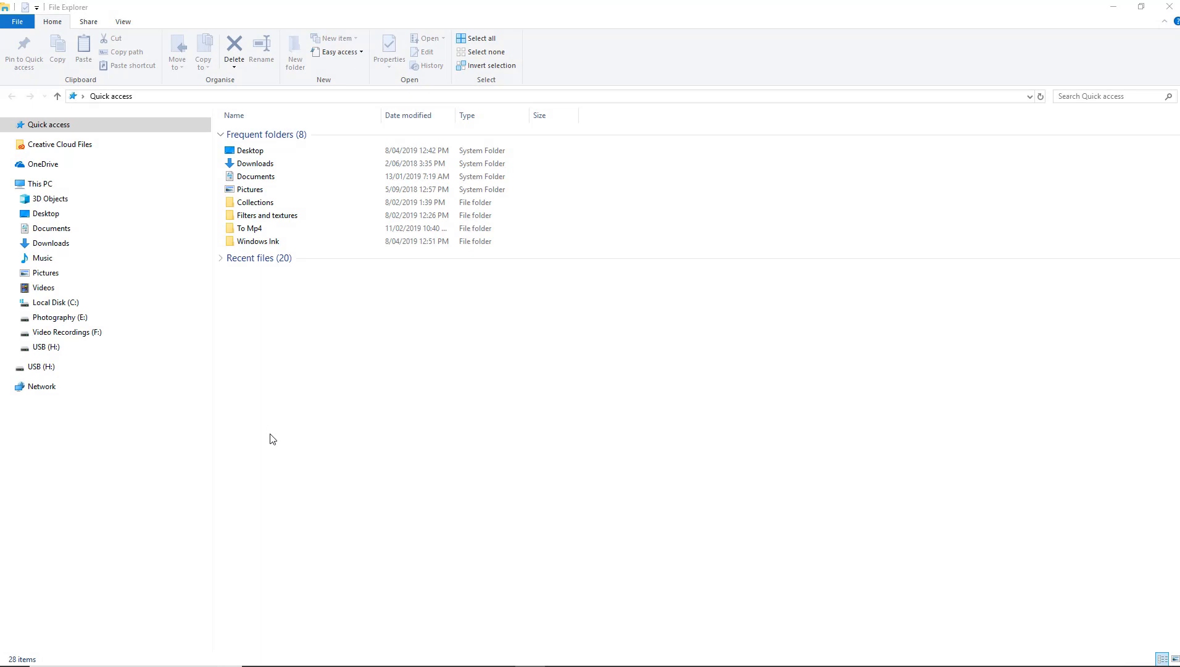
pyautogui.moveTo(158, 99)
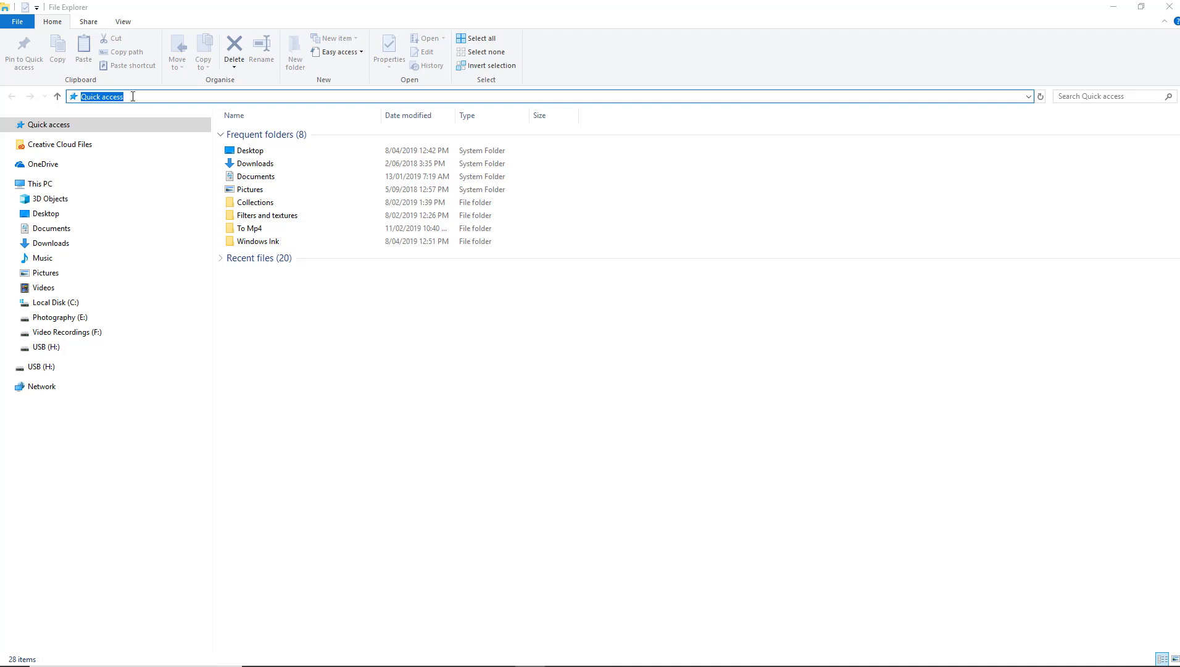
# Go to the %appdata% Roaming folder via the address bar.
pyautogui.write('%')
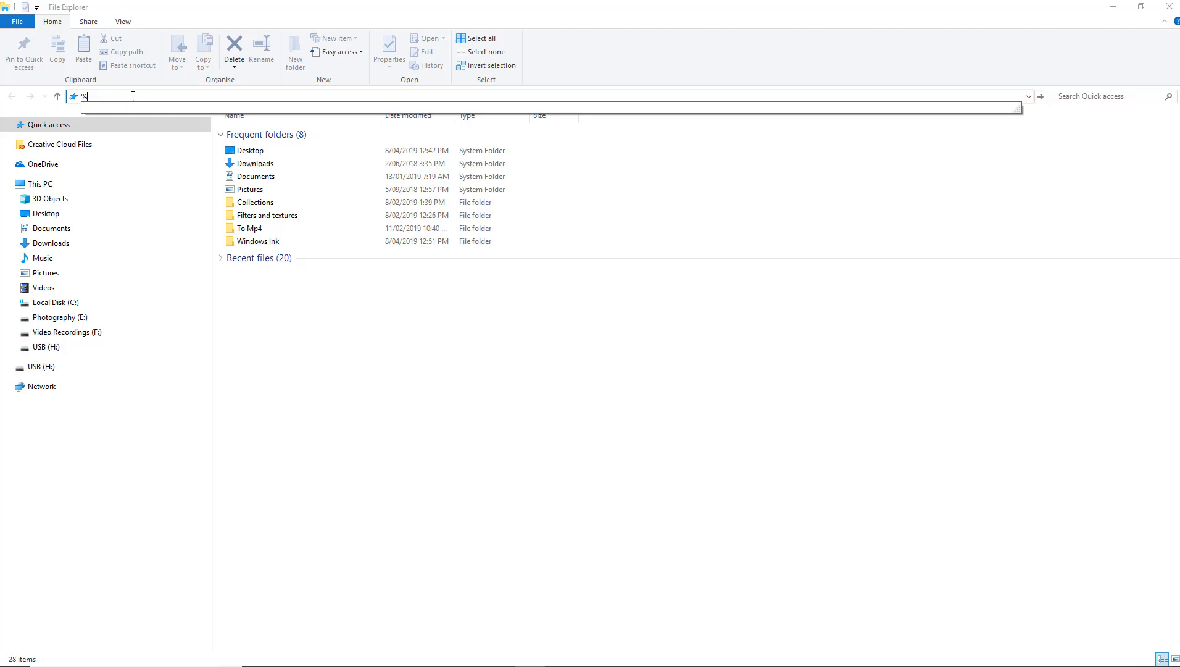
pyautogui.write('appdata')
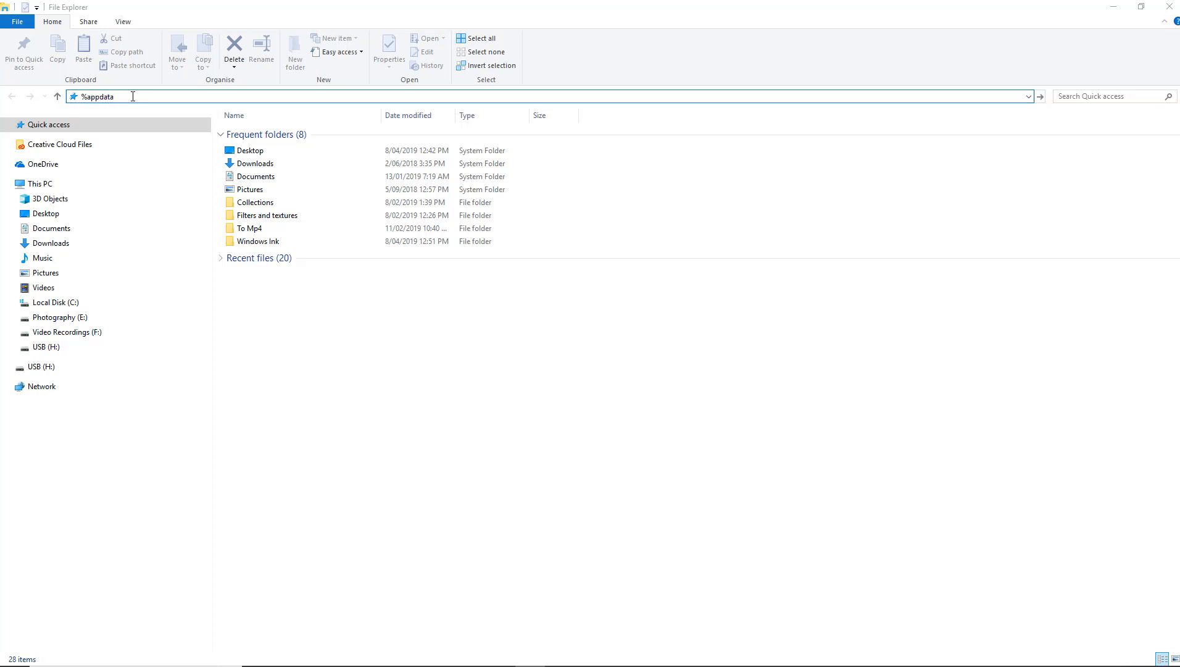
pyautogui.write('%')
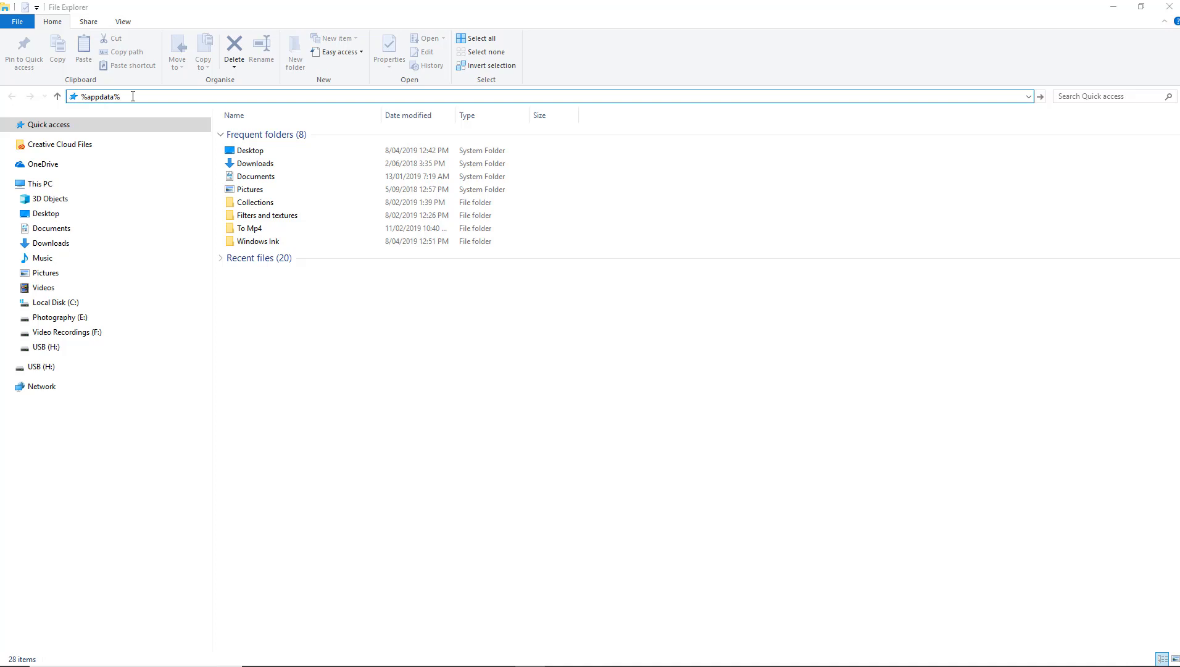
pyautogui.press('Enter')
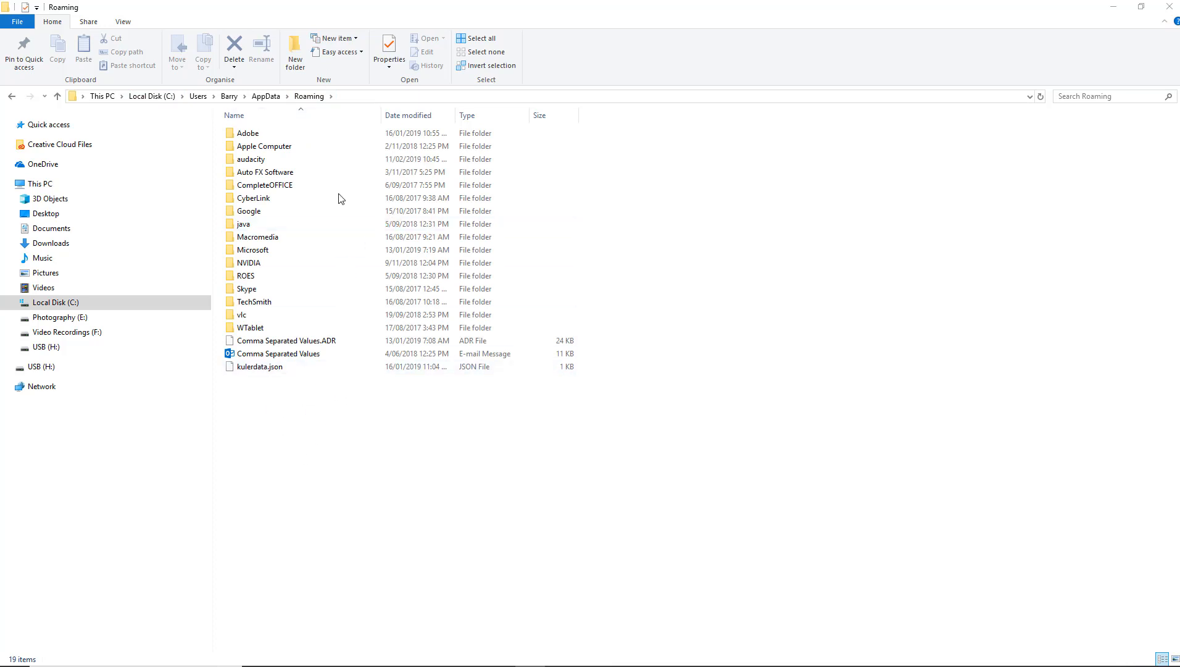
# Drill into Adobe > Adobe Photoshop CC 2019 > Adobe Photoshop CC 2019 Settings.
pyautogui.click(247, 132)
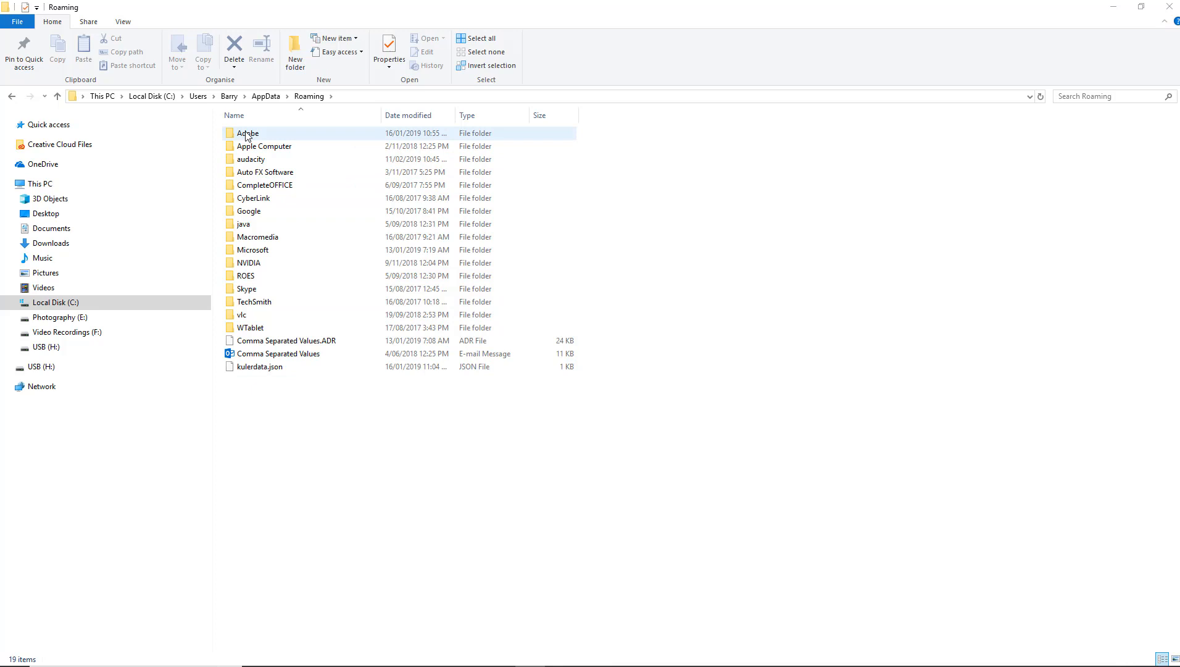
pyautogui.doubleClick(246, 132)
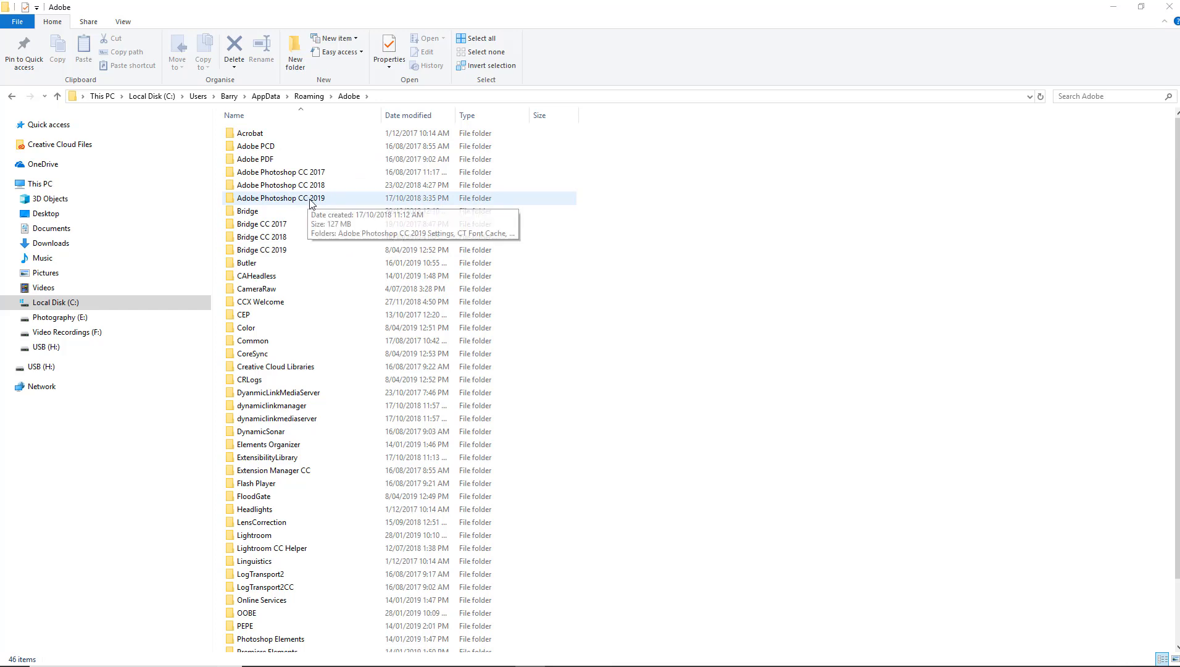
pyautogui.doubleClick(282, 197)
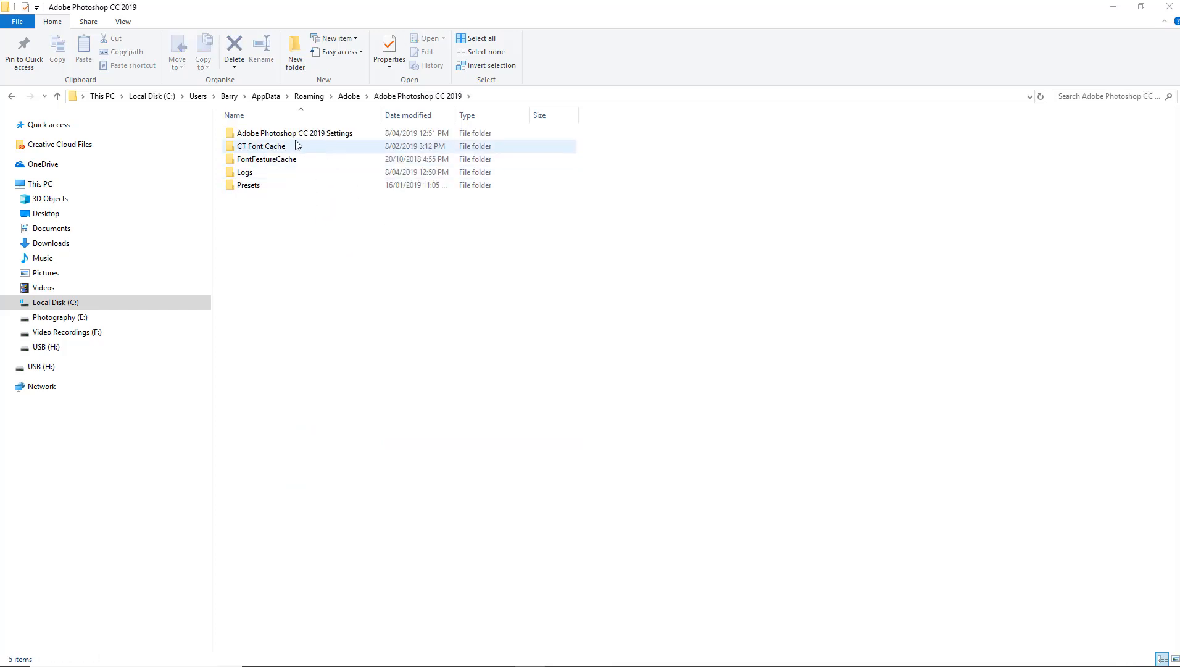
pyautogui.doubleClick(294, 133)
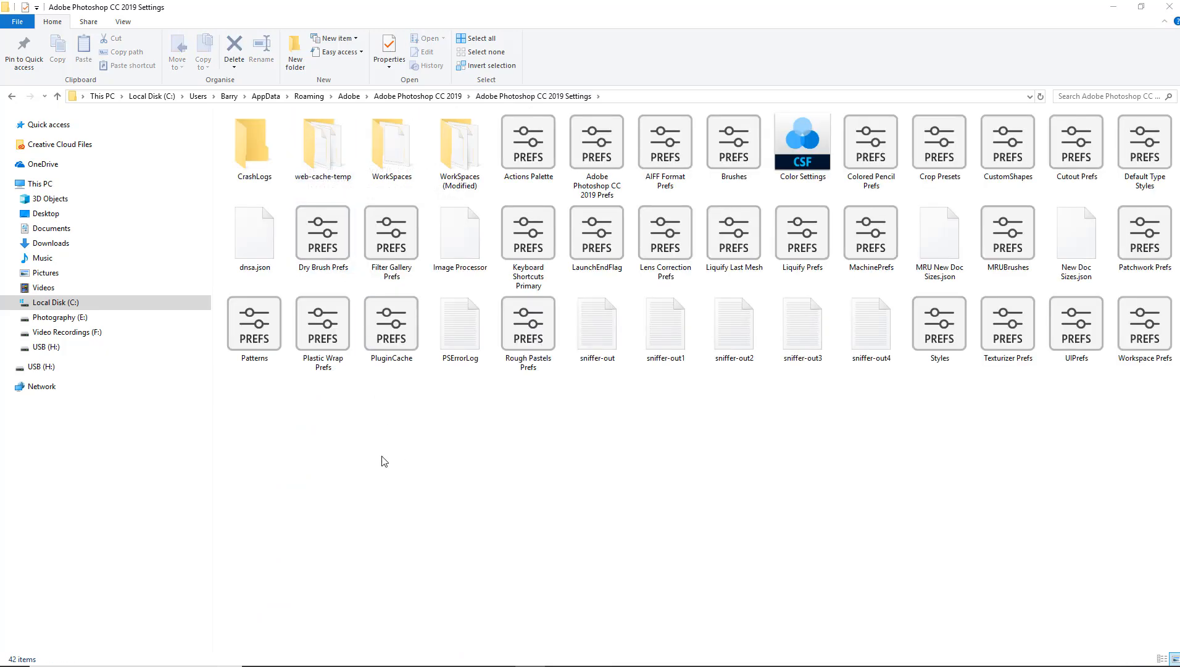
pyautogui.moveTo(378, 474)
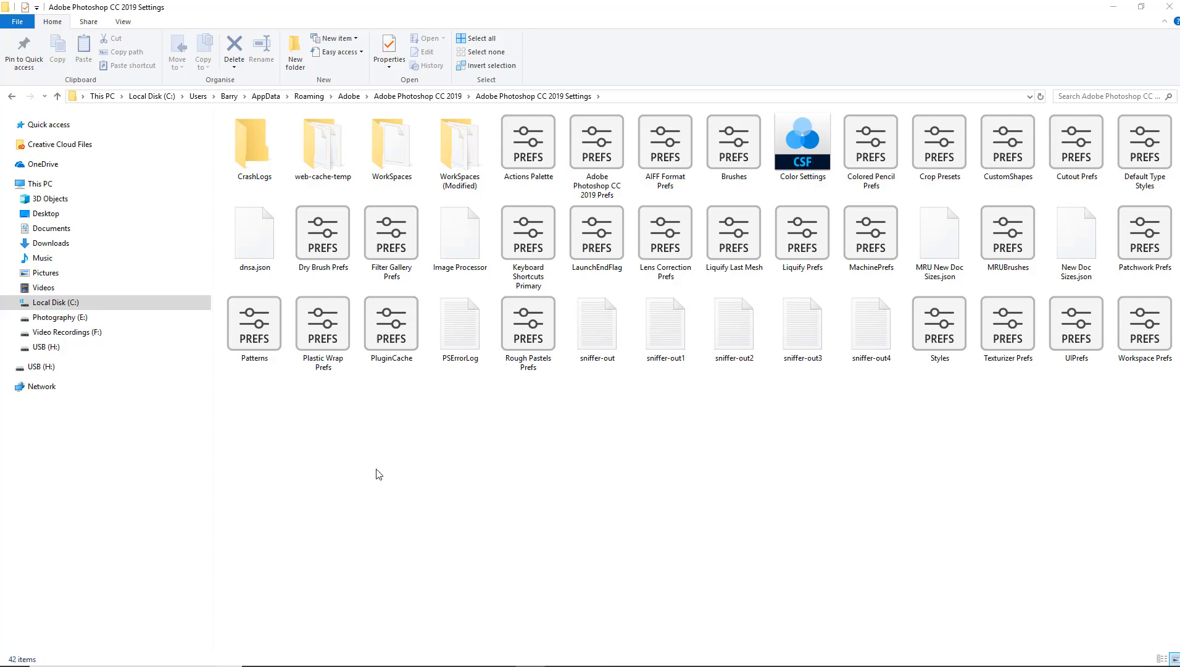
pyautogui.moveTo(371, 486)
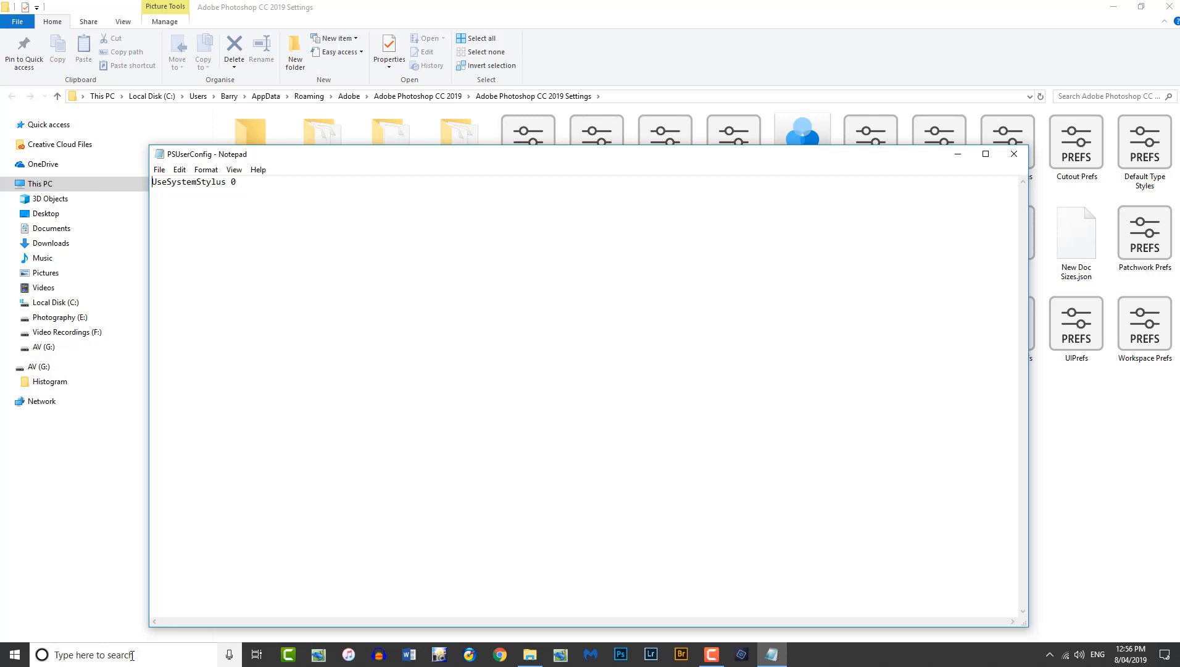
pyautogui.moveTo(185, 593)
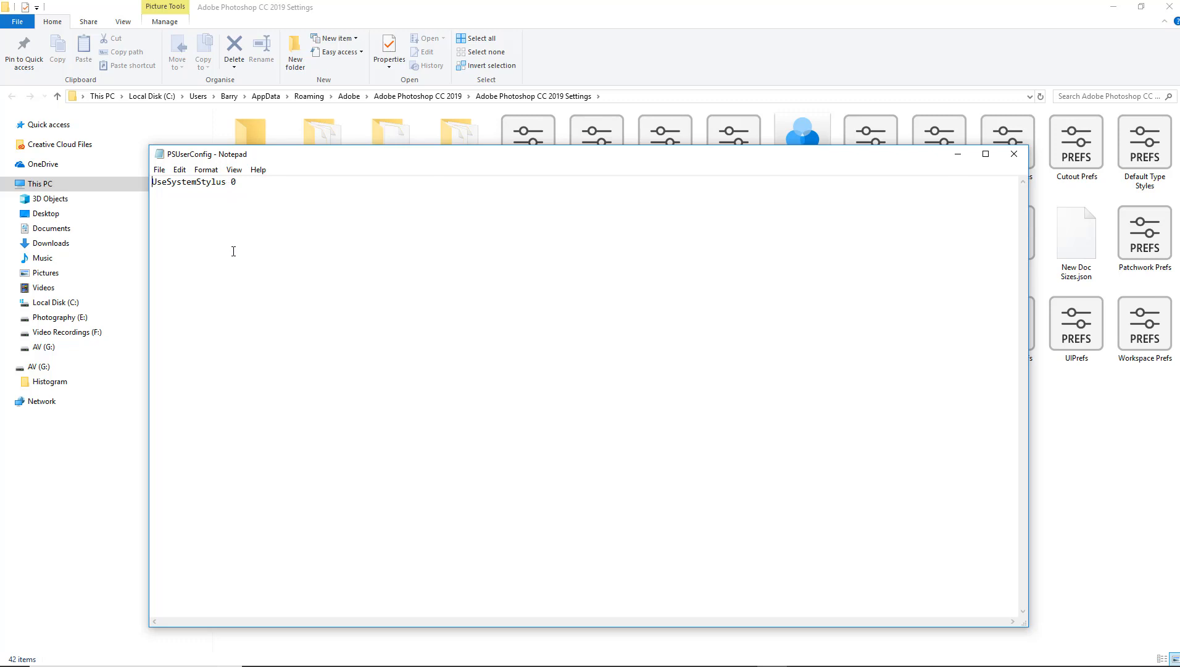
pyautogui.moveTo(230, 261)
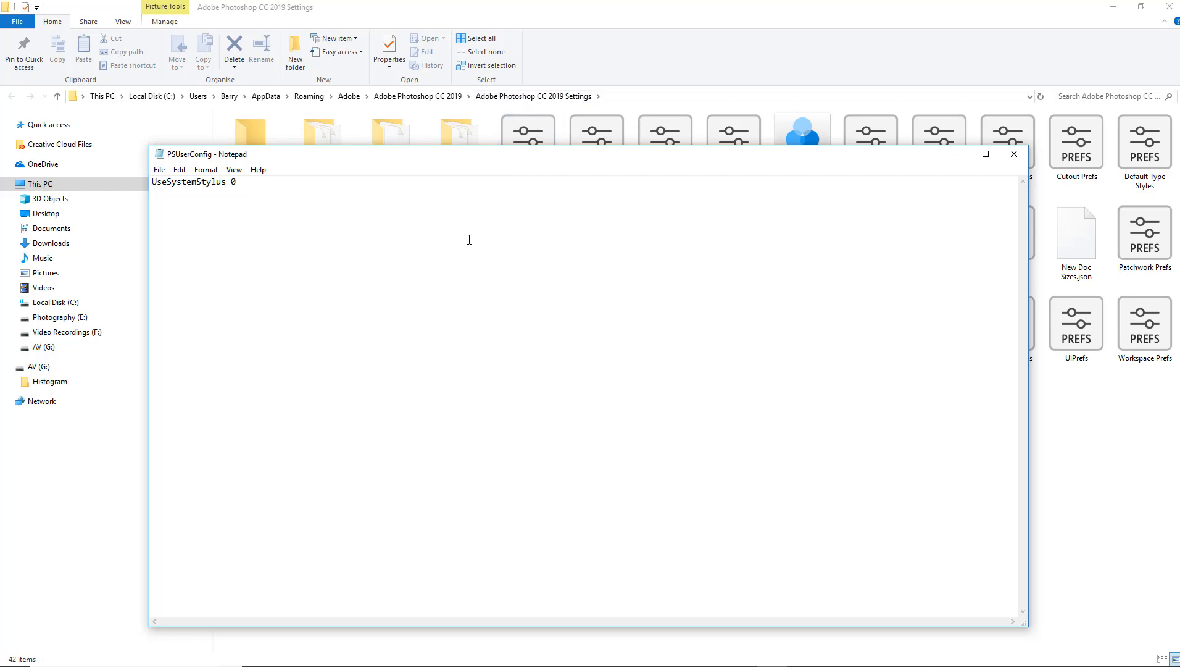
pyautogui.moveTo(456, 247)
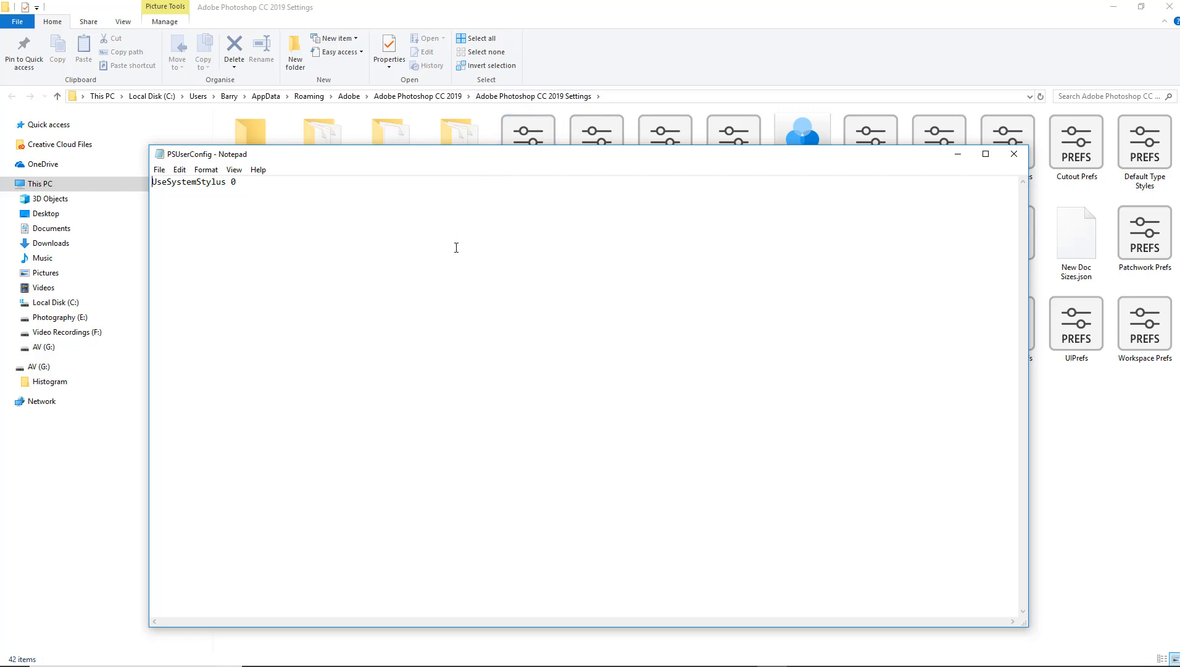
pyautogui.moveTo(424, 265)
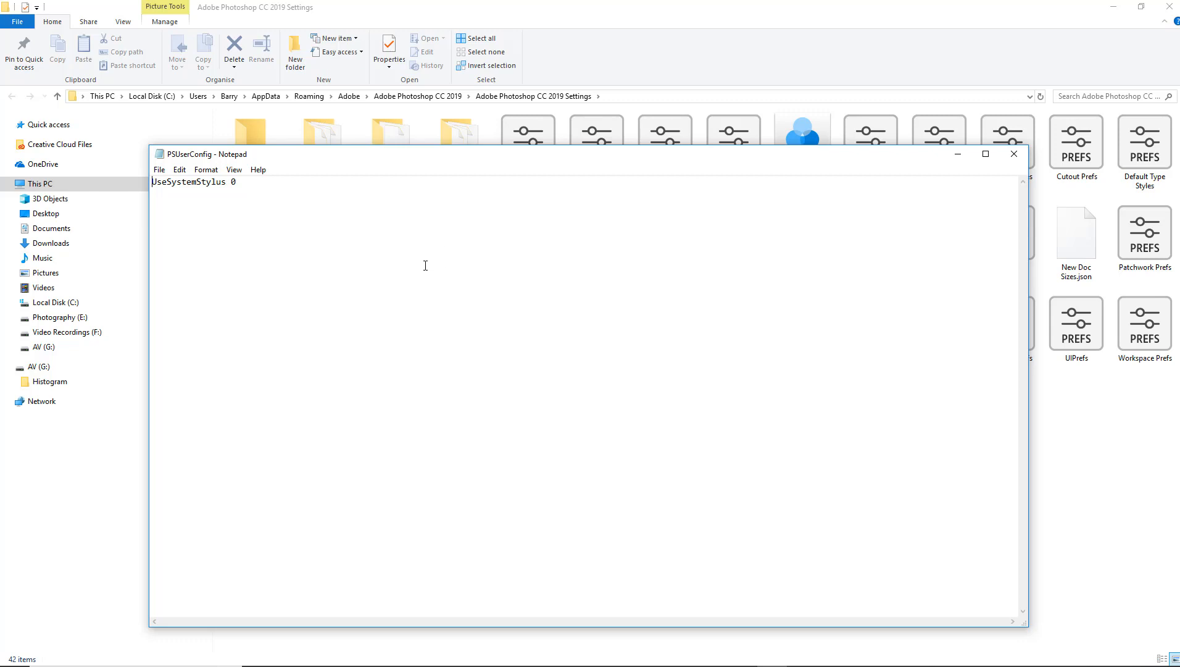
pyautogui.moveTo(397, 278)
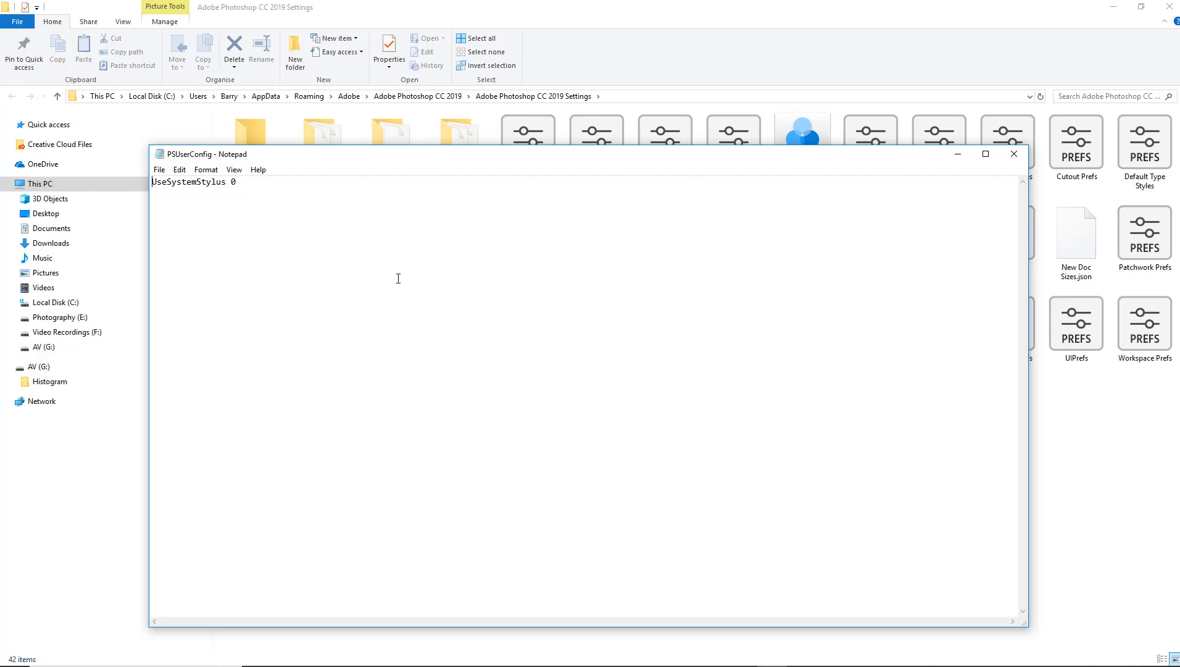
pyautogui.moveTo(379, 286)
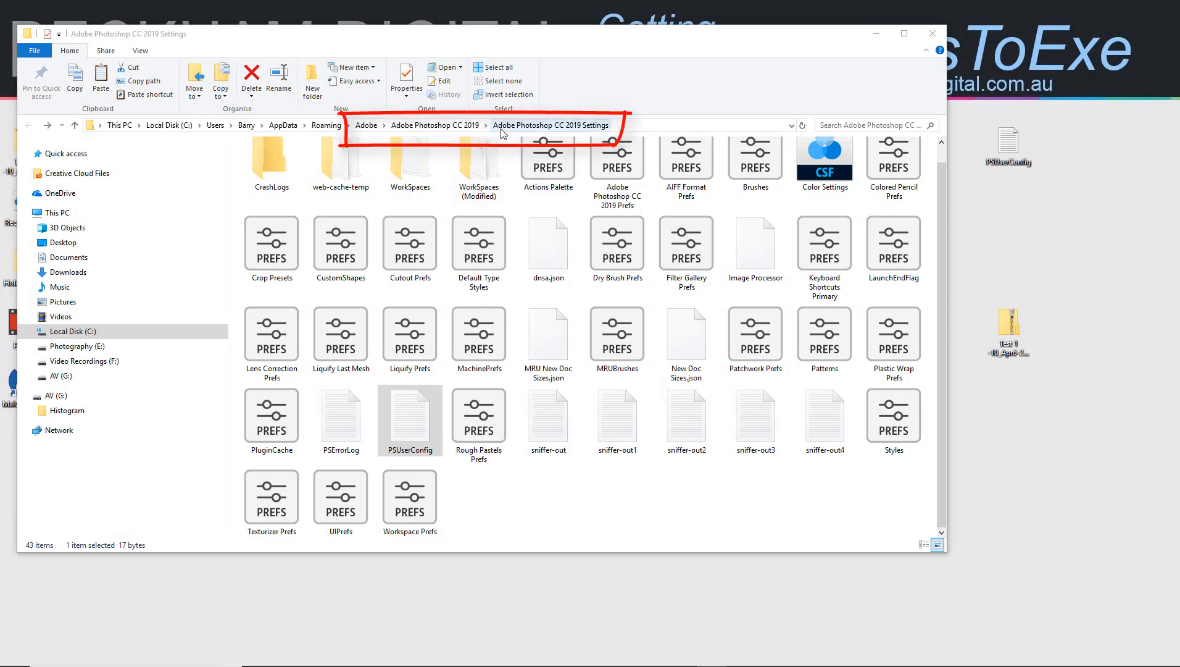
pyautogui.moveTo(571, 137)
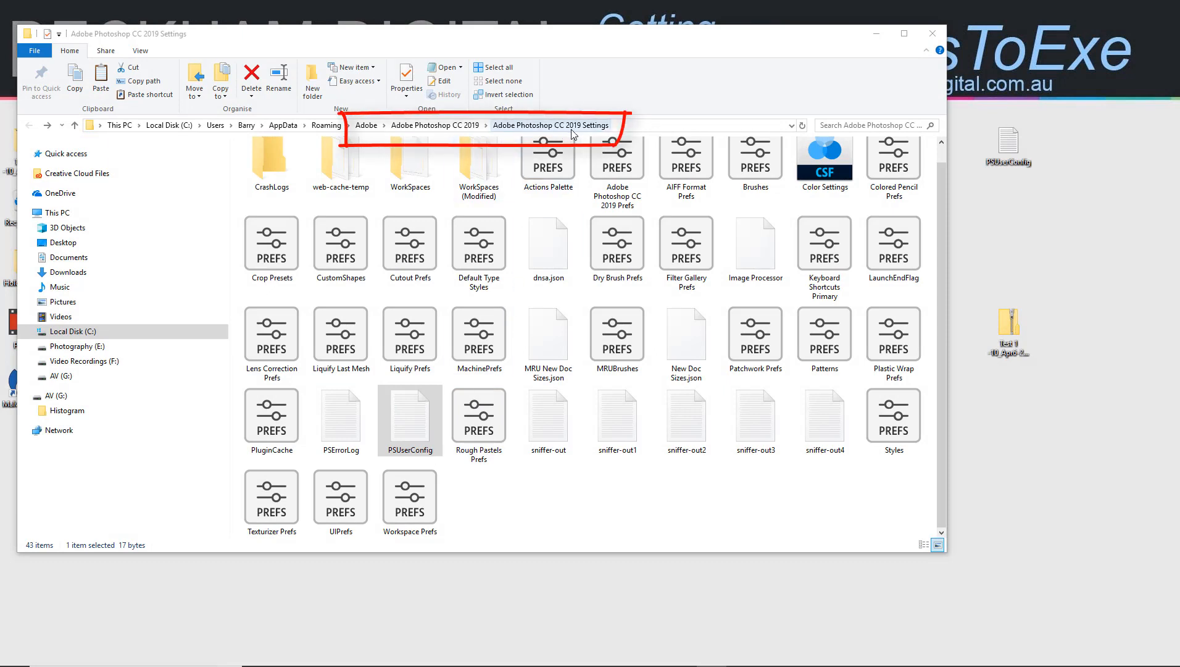
pyautogui.moveTo(594, 132)
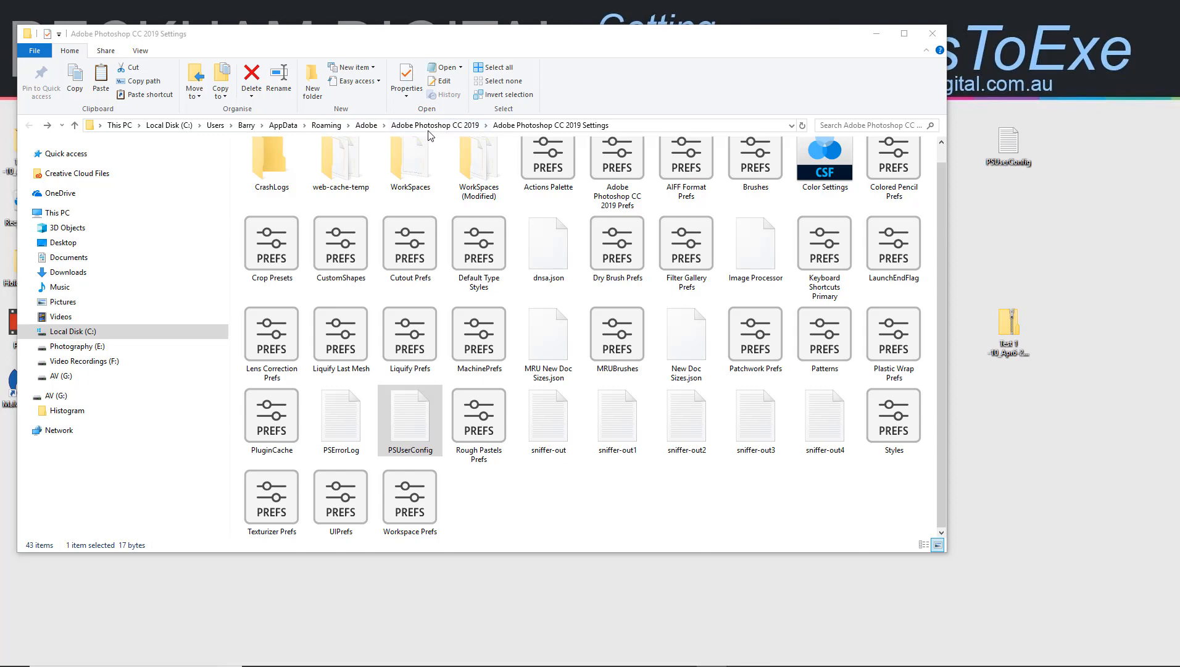
pyautogui.moveTo(931, 33)
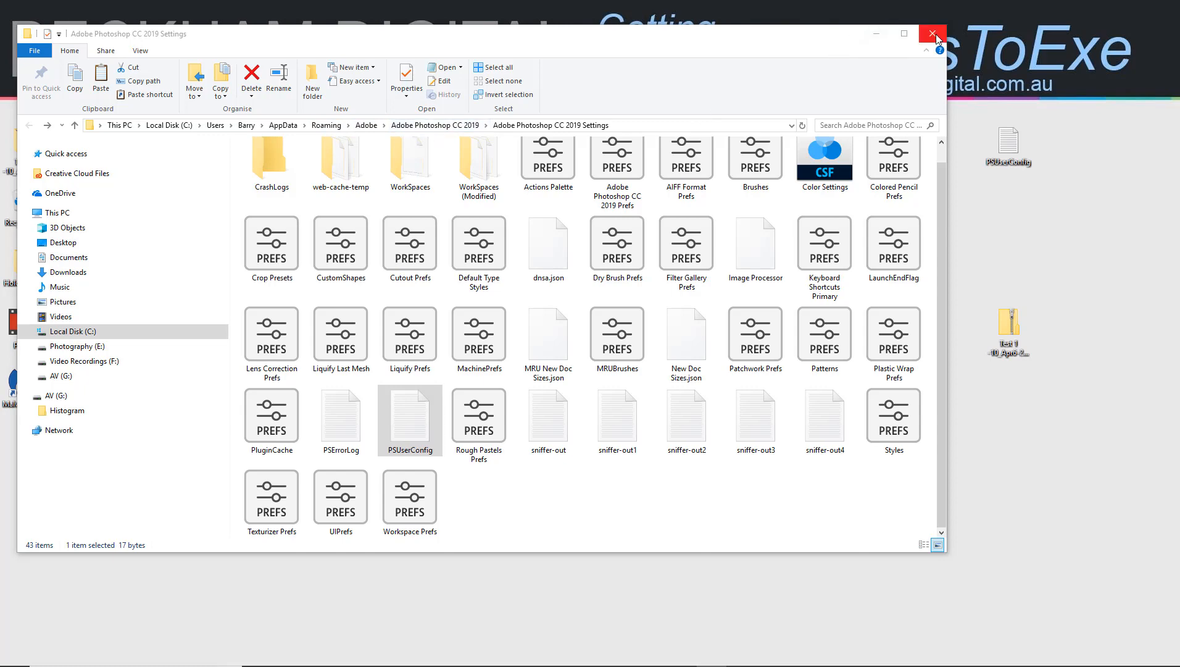
pyautogui.moveTo(932, 35)
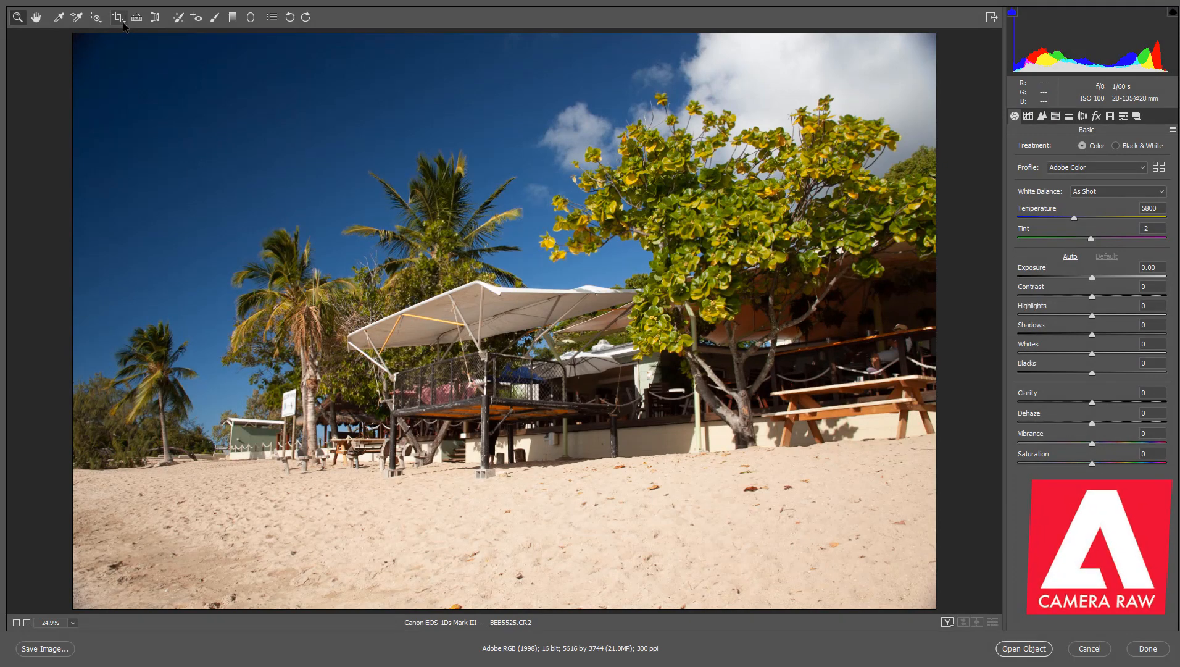
# Show the Crop tool's ratio menu, then the Targeted Adjustment tool's mode menu.
pyautogui.click(117, 17)
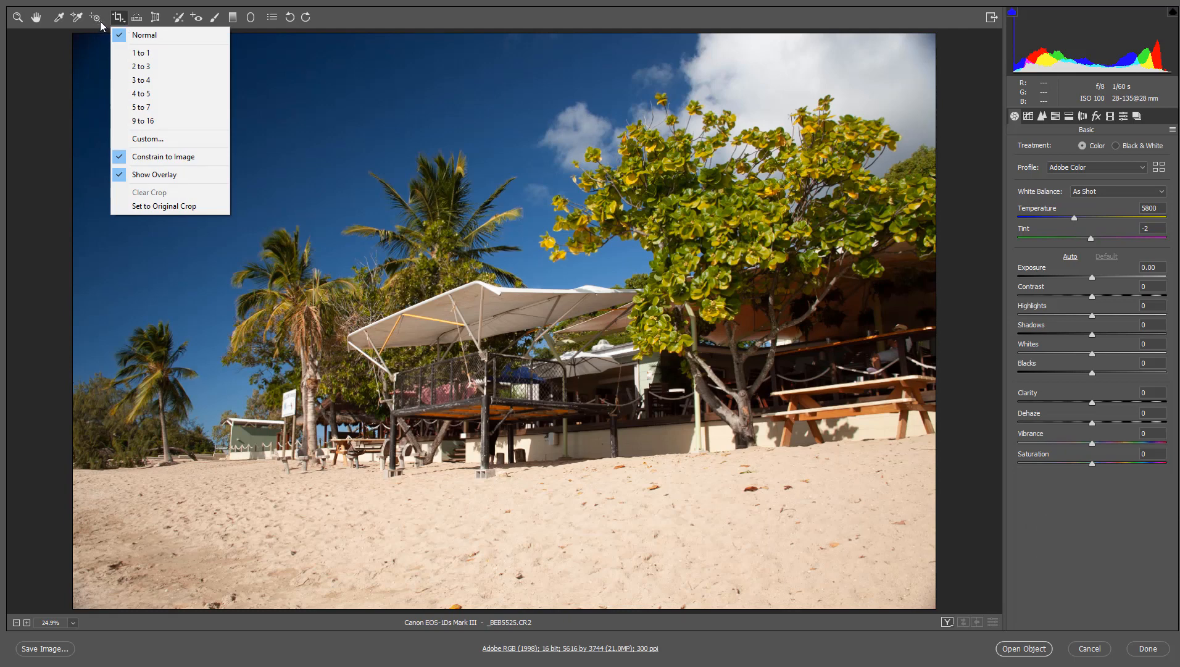
pyautogui.click(94, 15)
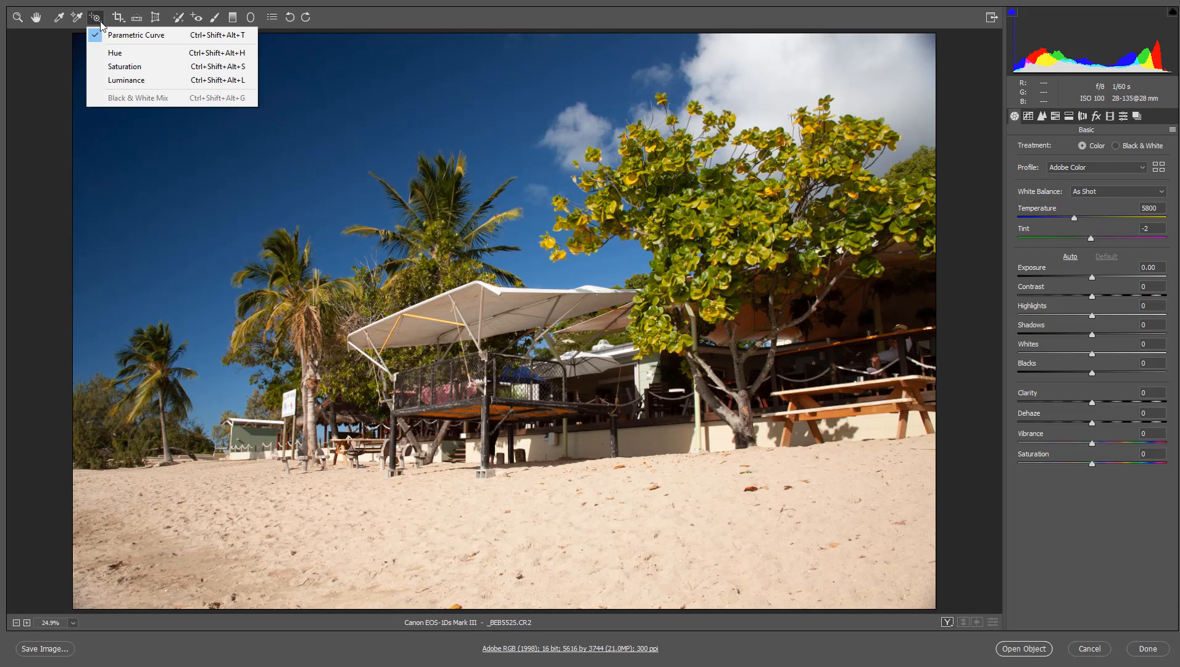
pyautogui.moveTo(44, 155)
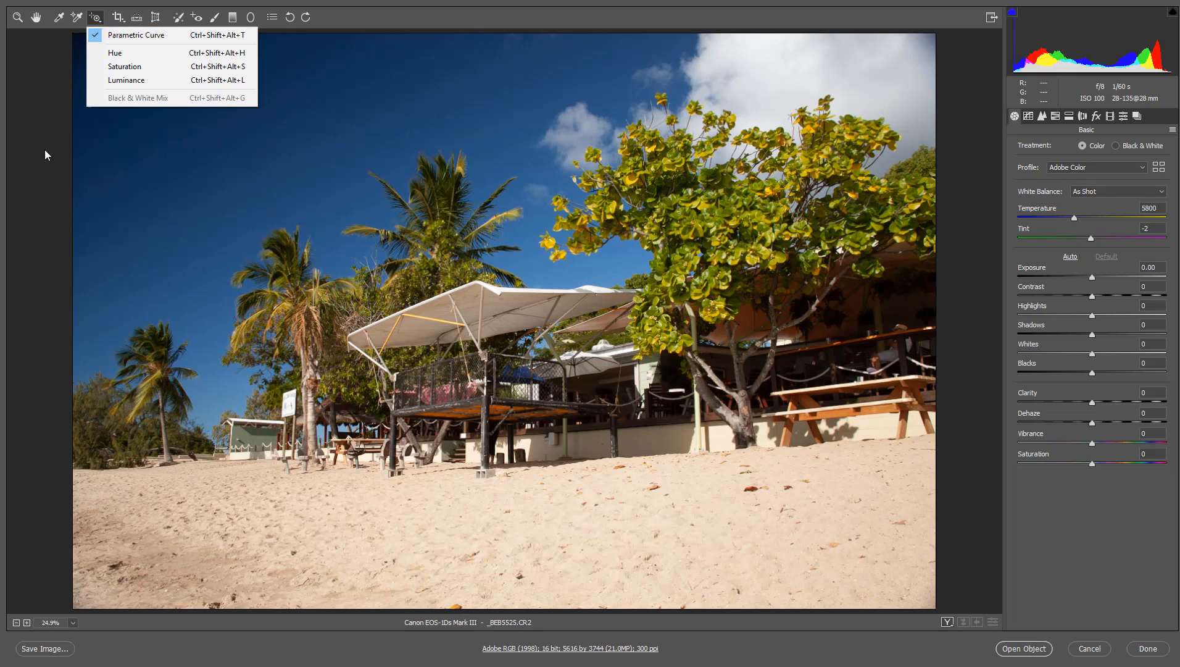
pyautogui.moveTo(363, 23)
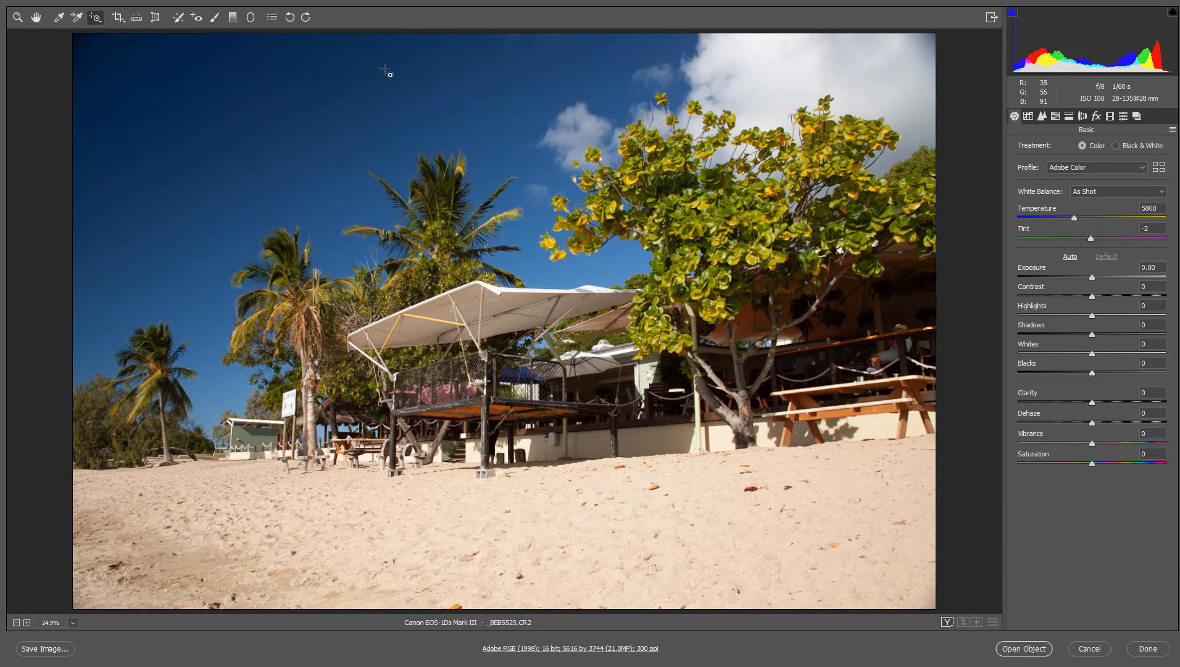
pyautogui.moveTo(1060, 531)
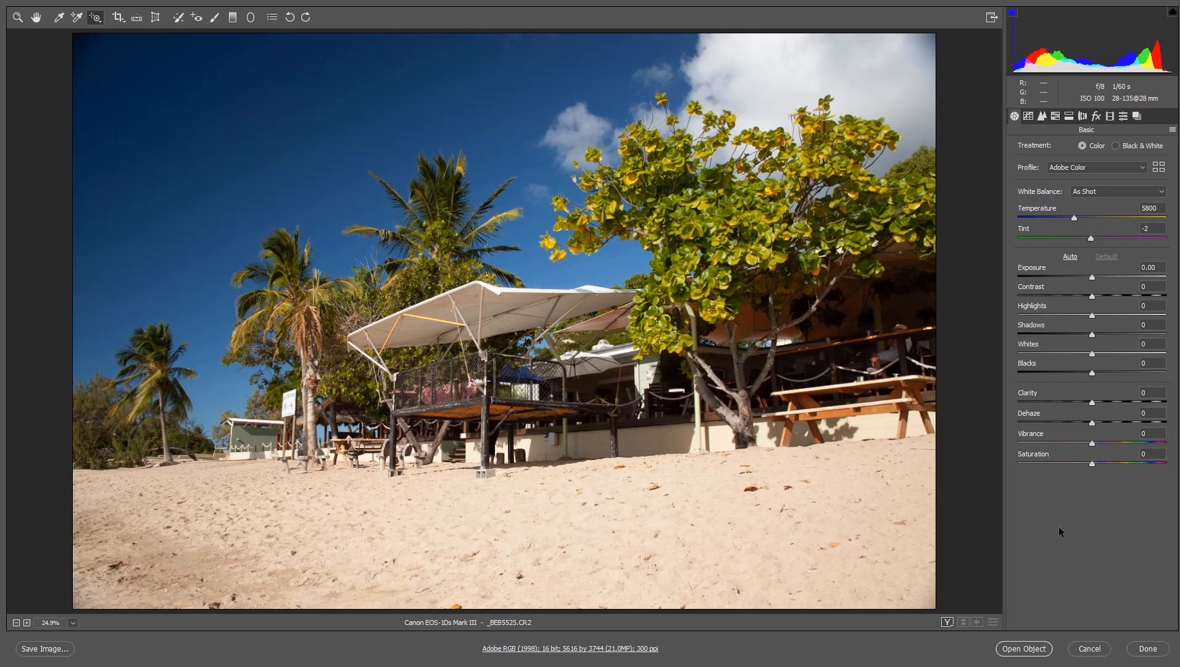
pyautogui.moveTo(1090, 505)
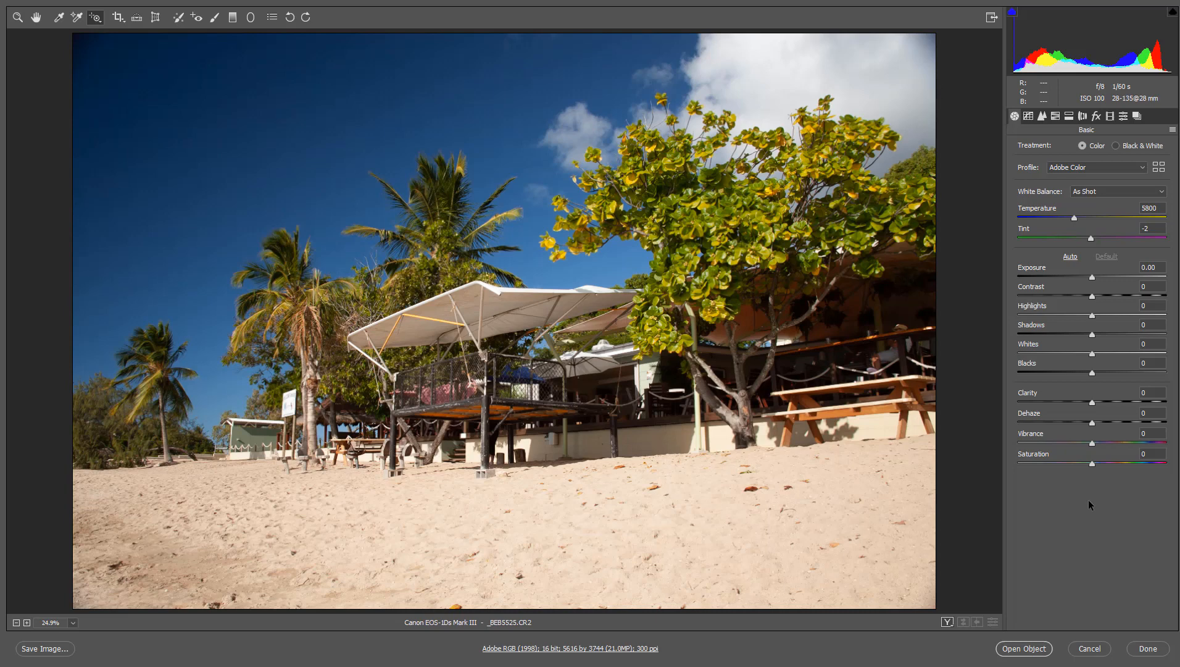